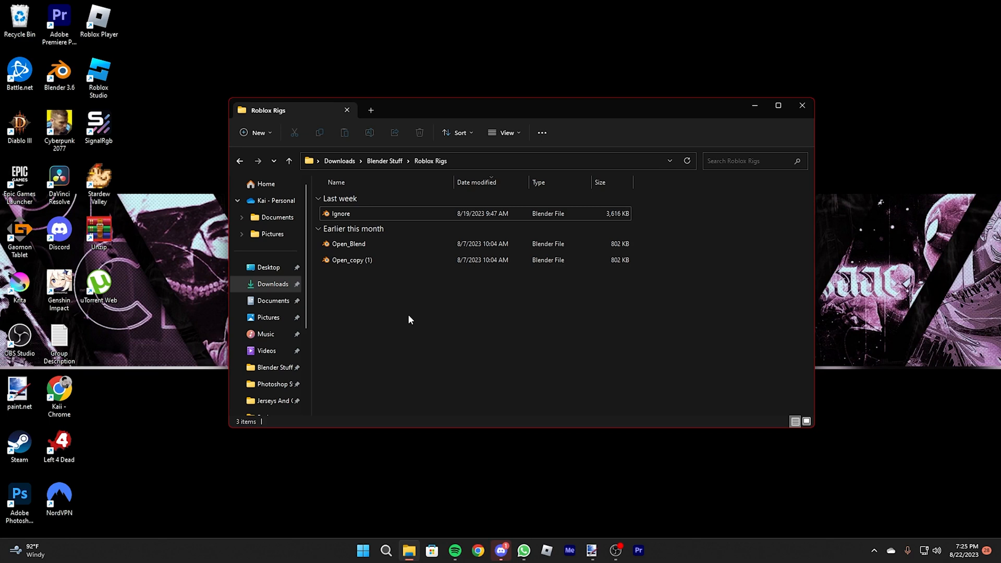
mouse_move(398, 236)
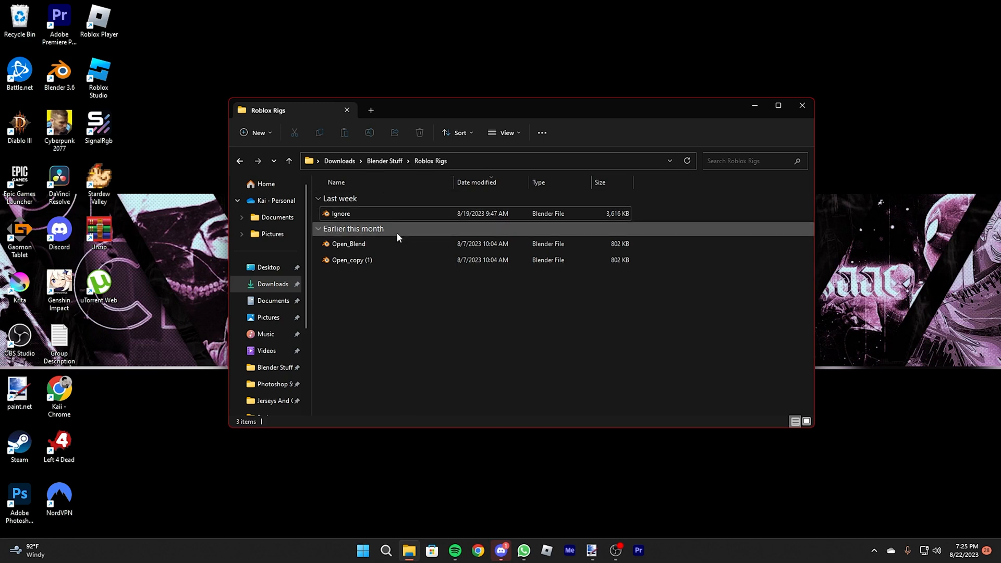
Load Open_Blend.blend and move its magenta rig to the left of the origin.
click(349, 244)
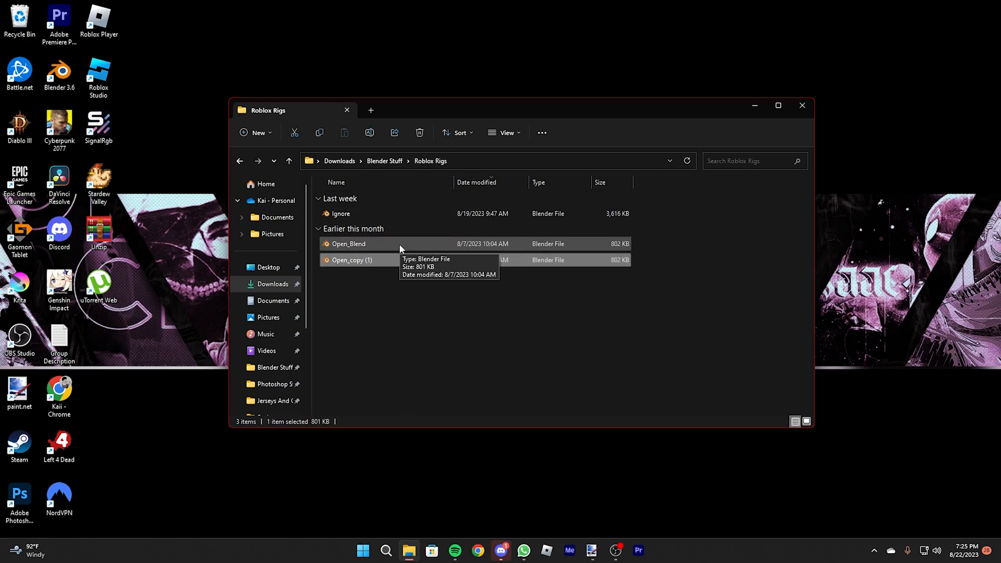
double_click(348, 244)
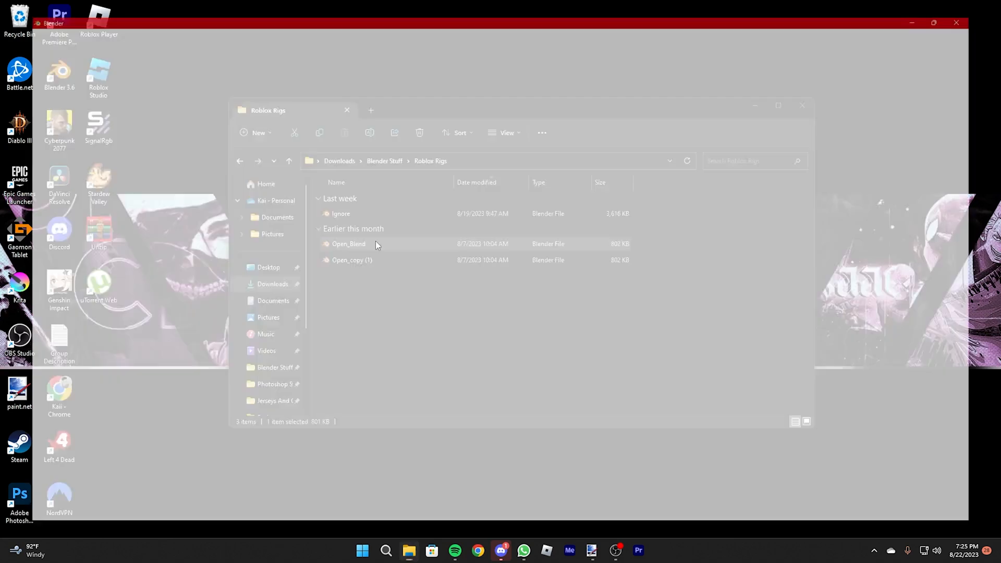
double_click(348, 244)
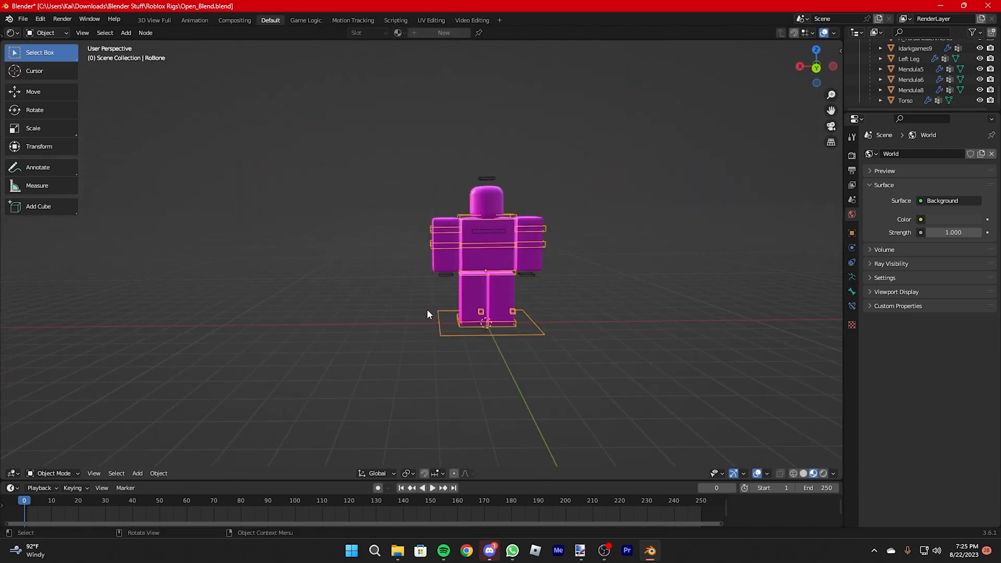
key(g)
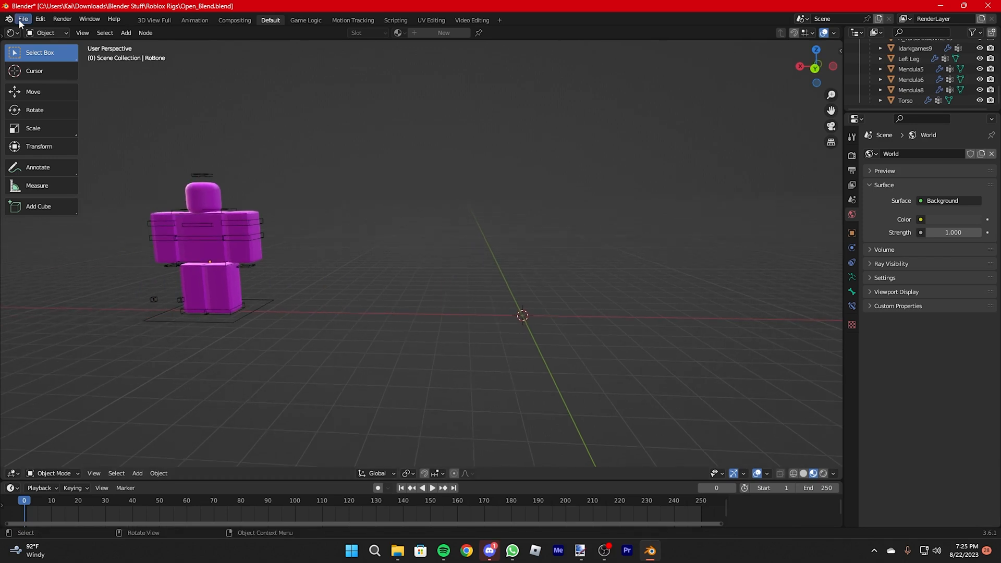
Append all objects from Open_copy (1).blend so a second rig lands at the origin.
click(25, 19)
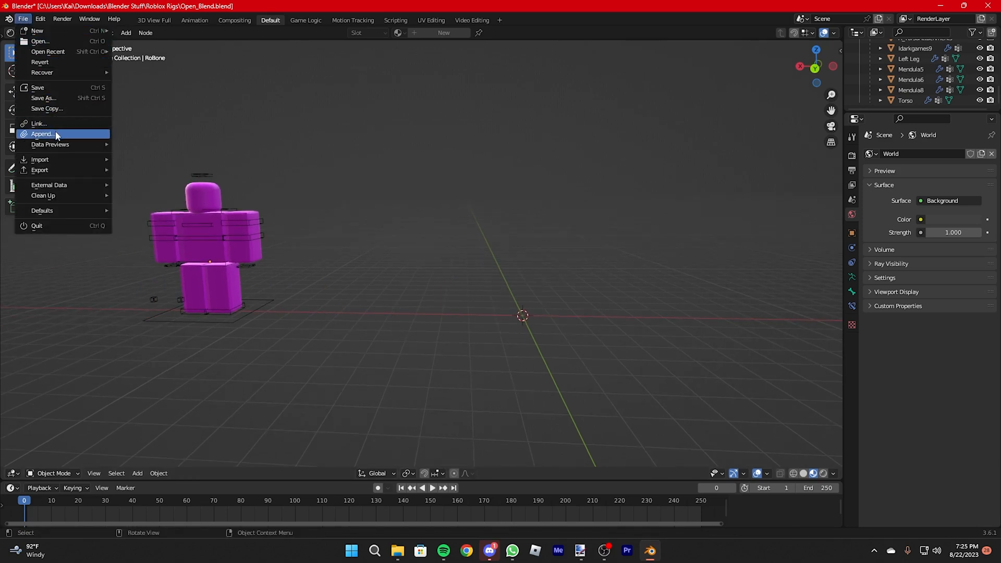
click(42, 134)
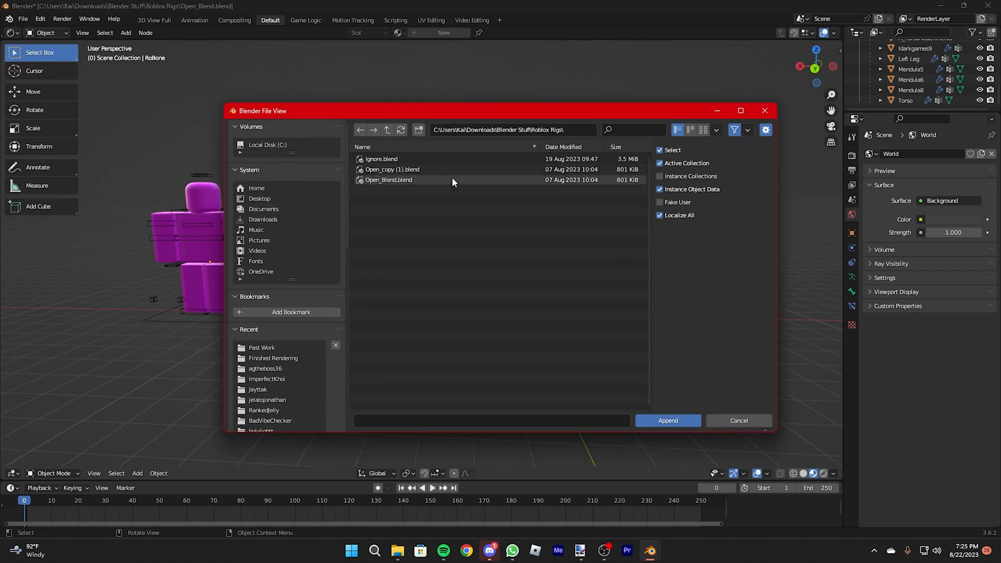
double_click(392, 169)
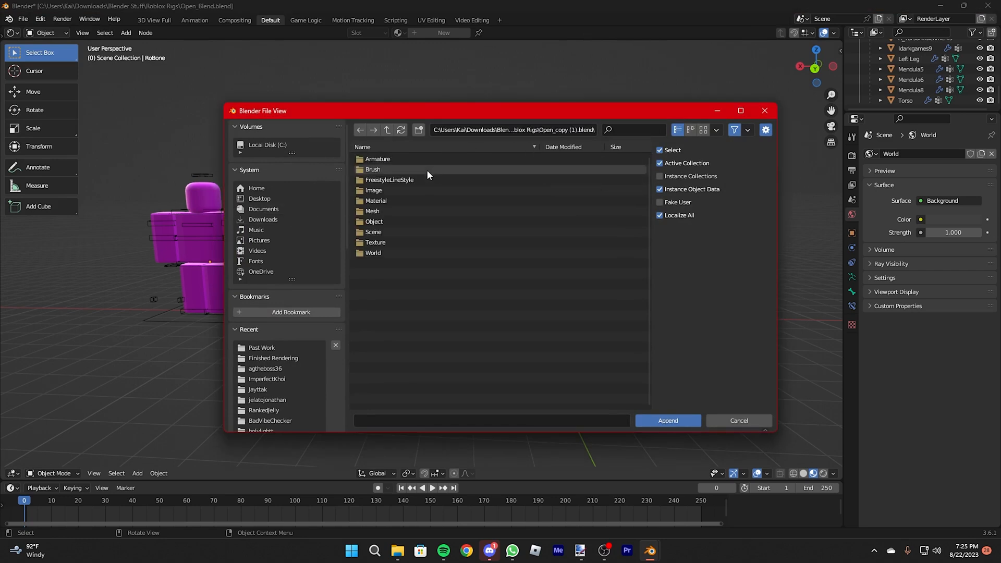
double_click(373, 221)
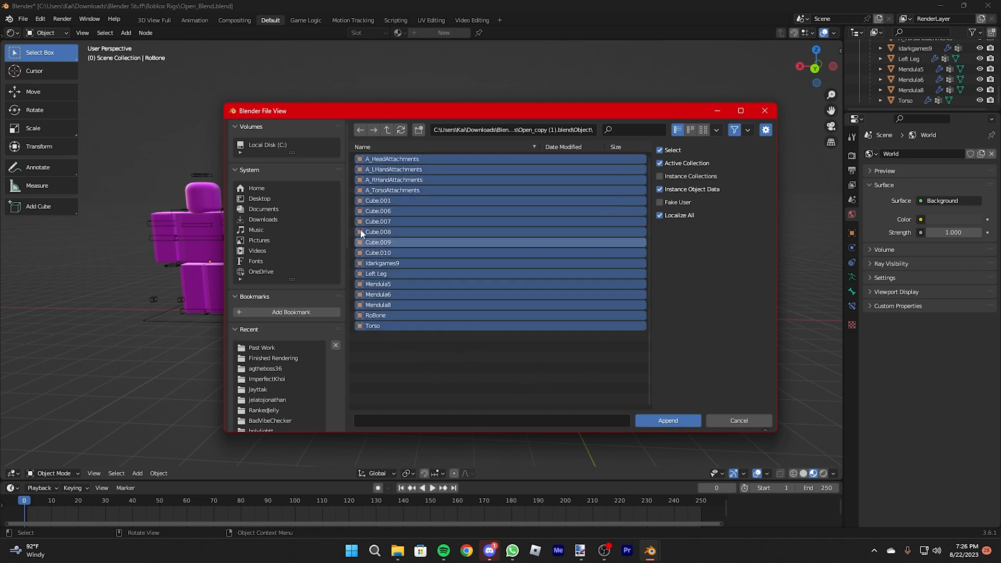
click(667, 421)
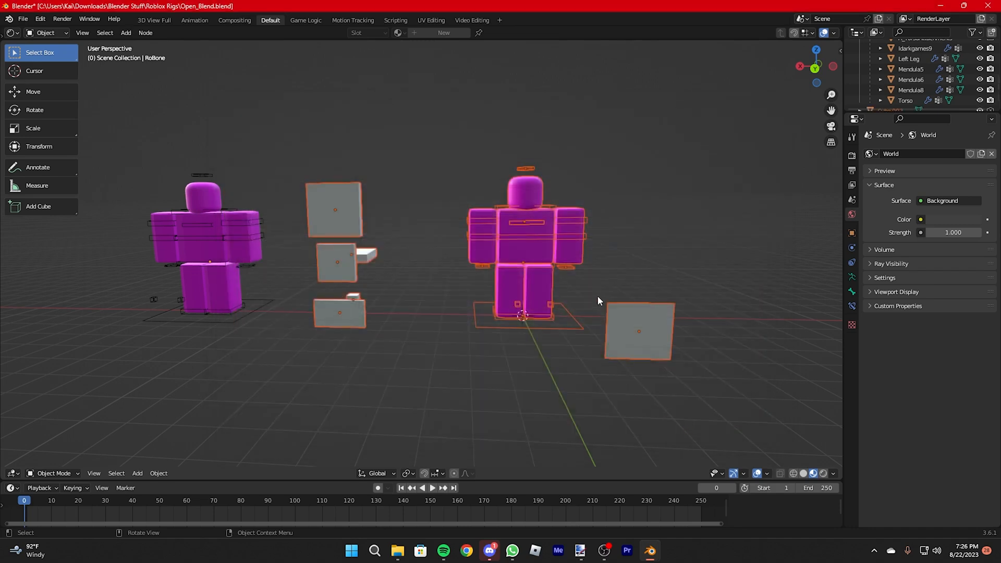
mouse_move(355, 319)
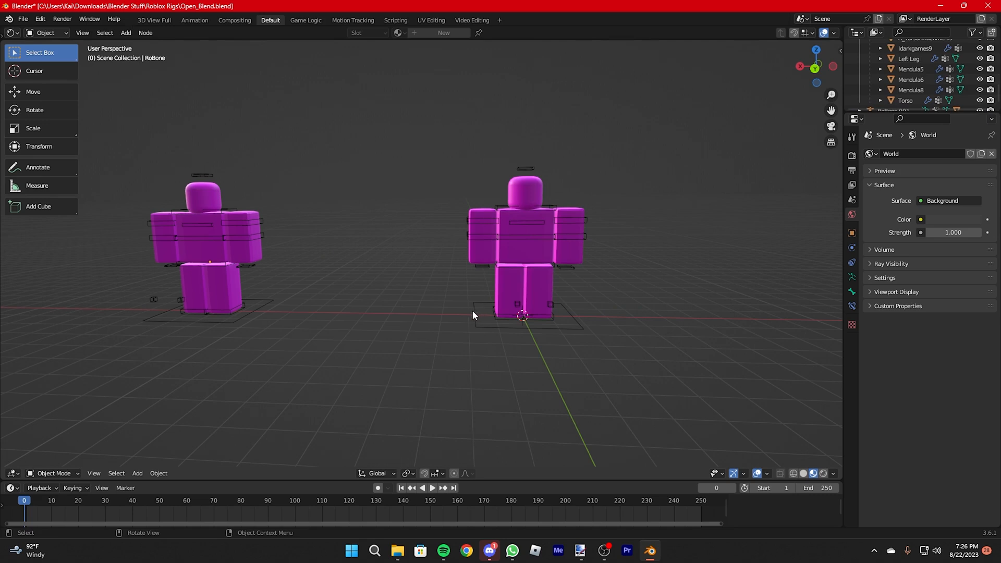
Delete the grey attachment planes, leaving only the two magenta rigs.
drag(204, 250, 325, 256)
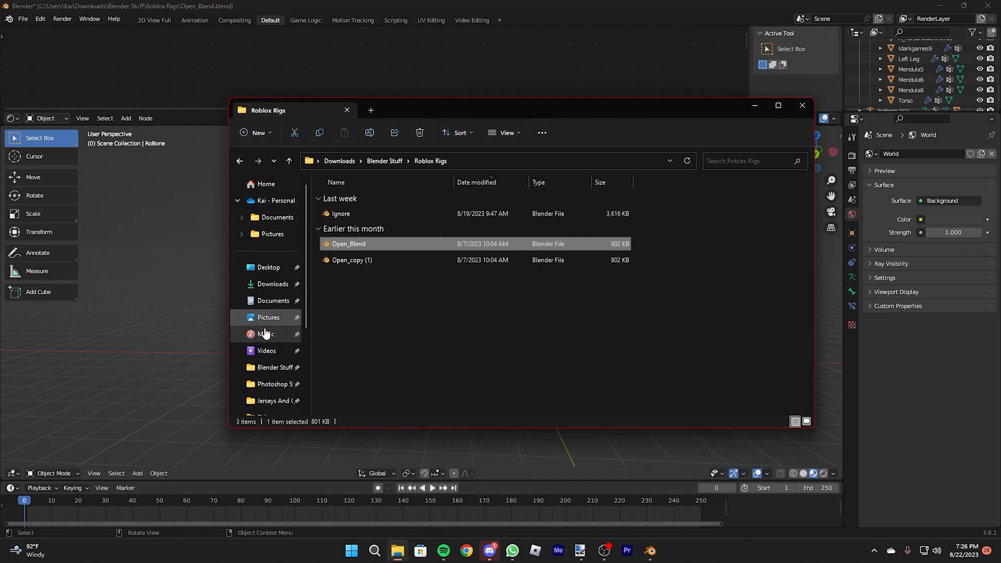
Browse Blender Stuff > Roblox Characters > RVL in File Explorer, then return to Blender.
click(384, 160)
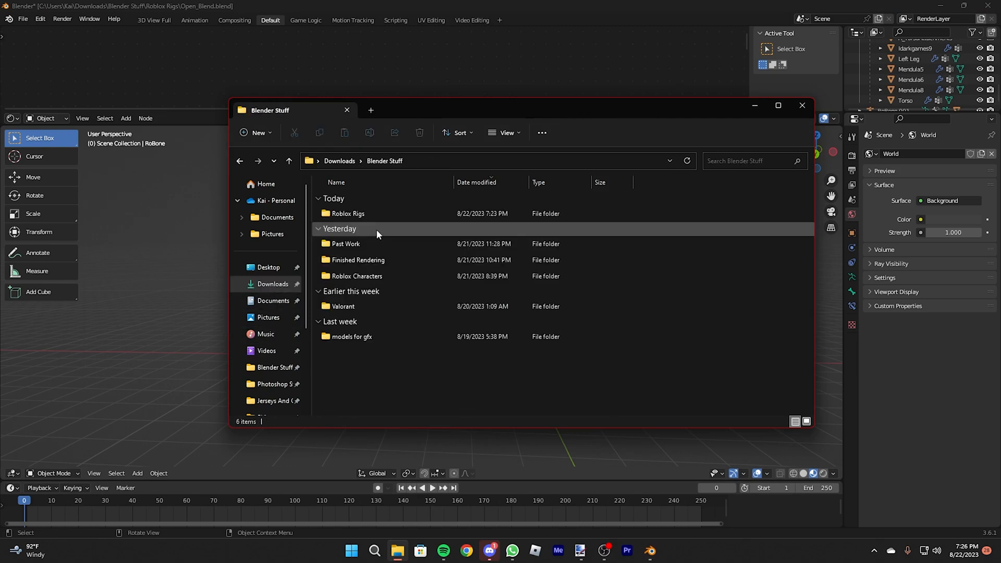
double_click(357, 275)
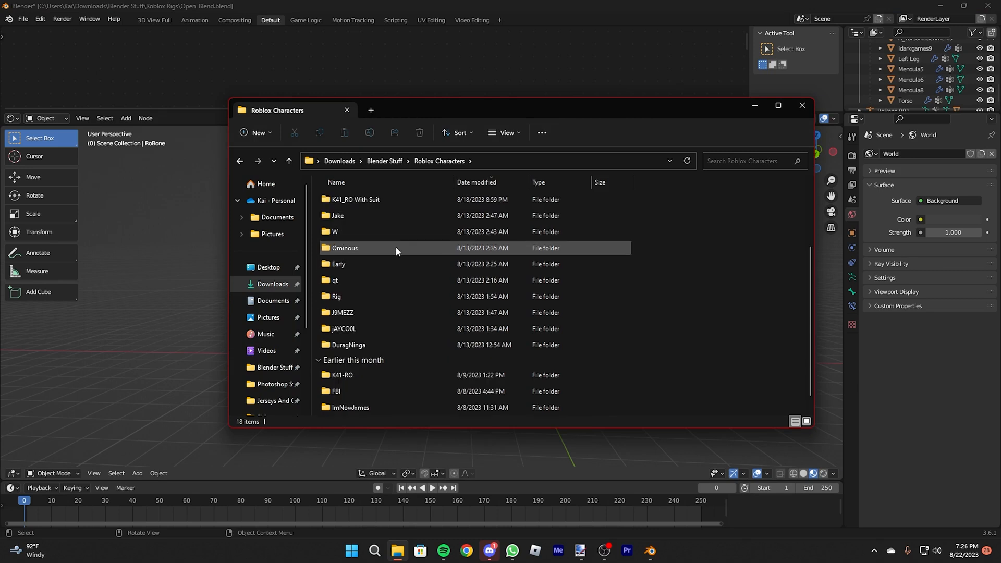
click(377, 199)
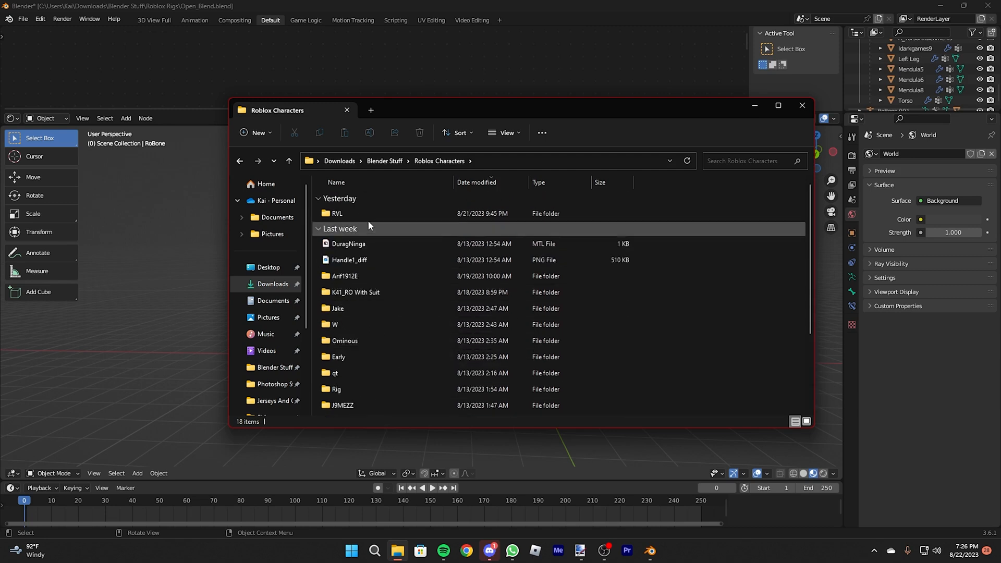
click(358, 213)
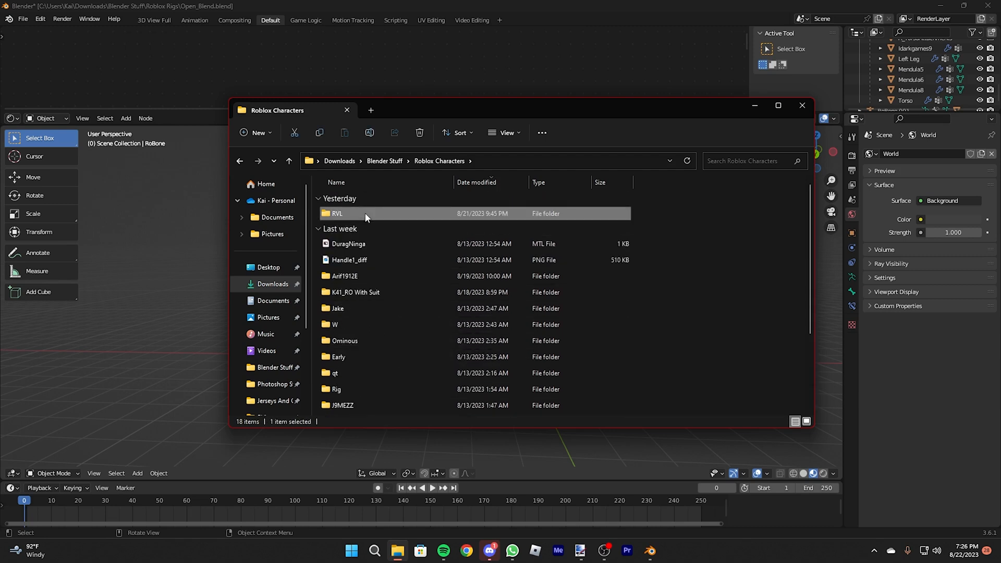
double_click(337, 213)
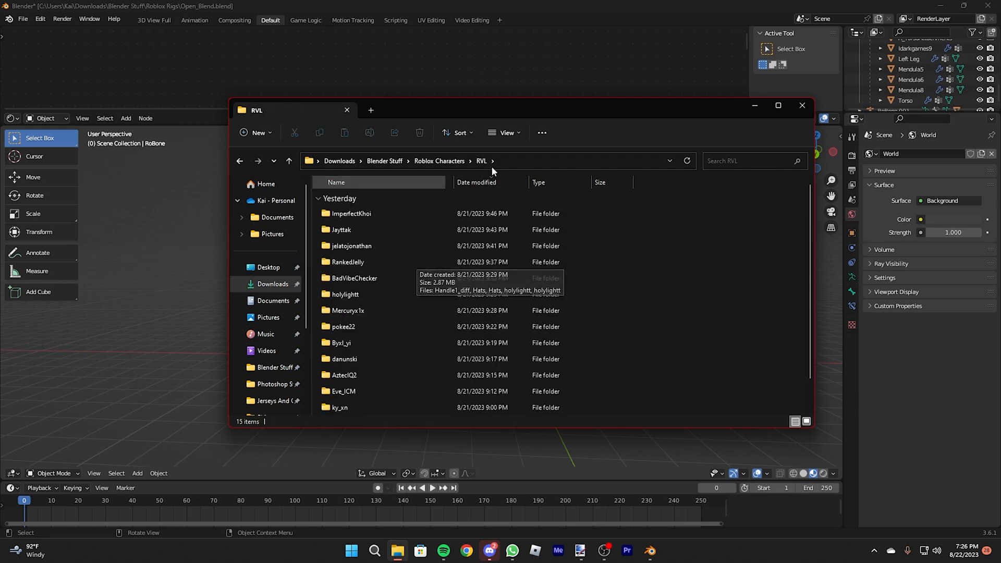
click(802, 105)
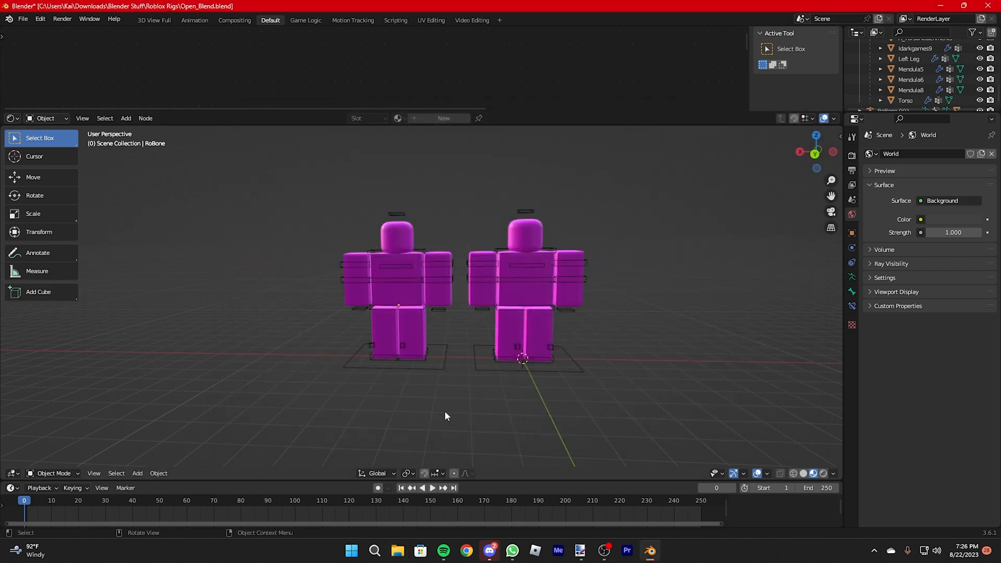